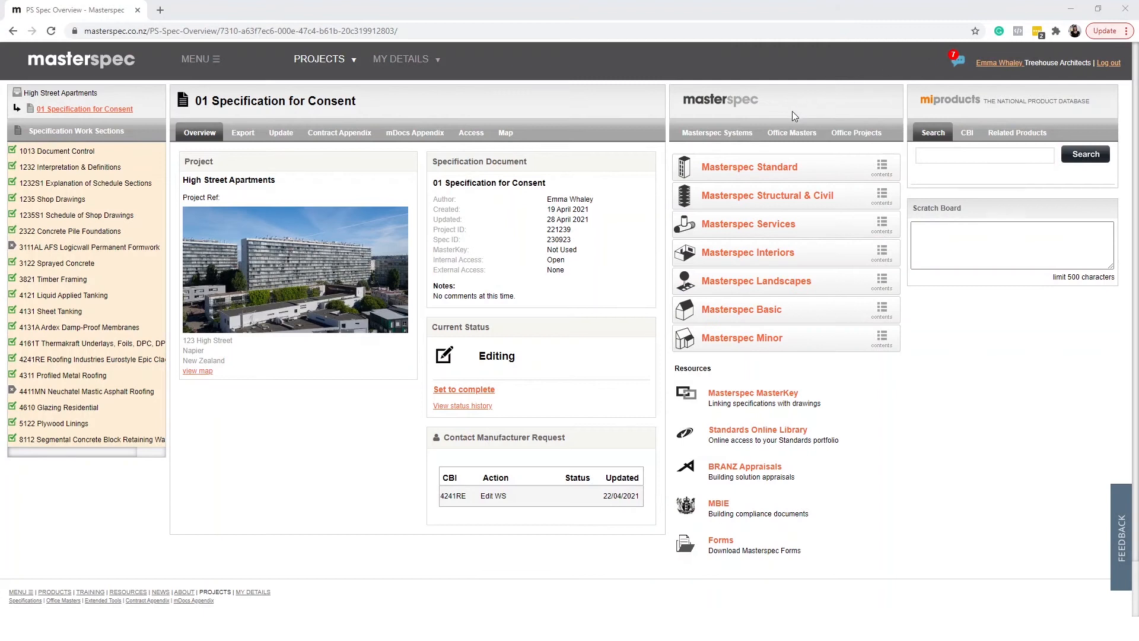
Browse the Masterspec Standard work sections through the External and Interior CBI groups, returning to General
{"action": "left_click", "coordinate": [749, 166]}
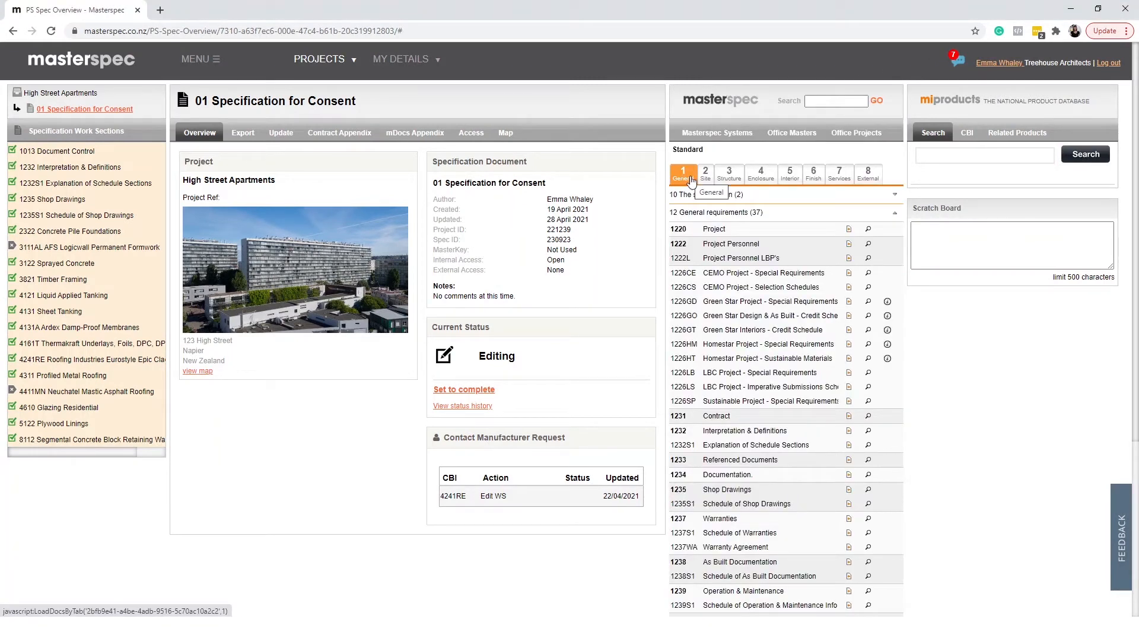
{"action": "mouse_move", "coordinate": [790, 176]}
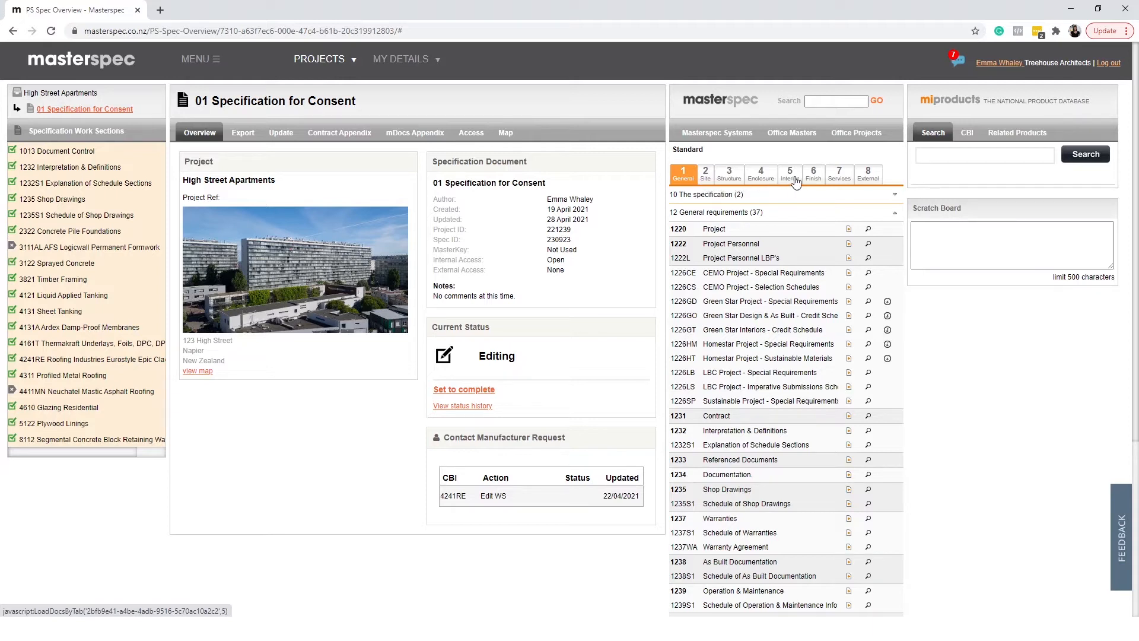
{"action": "left_click", "coordinate": [867, 175]}
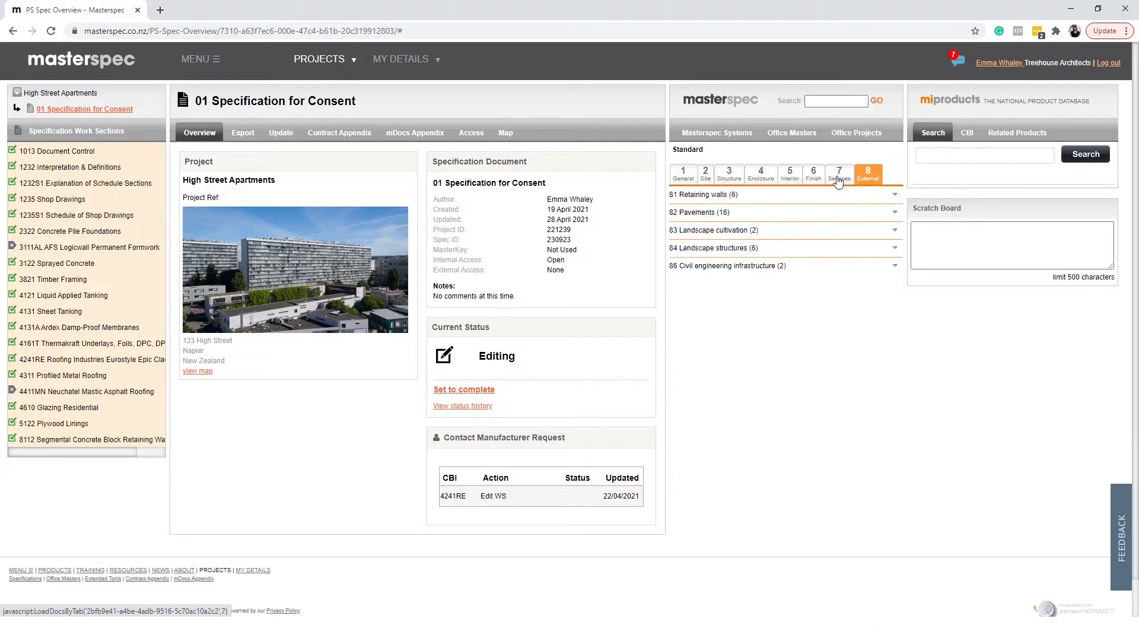
{"action": "left_click", "coordinate": [790, 172]}
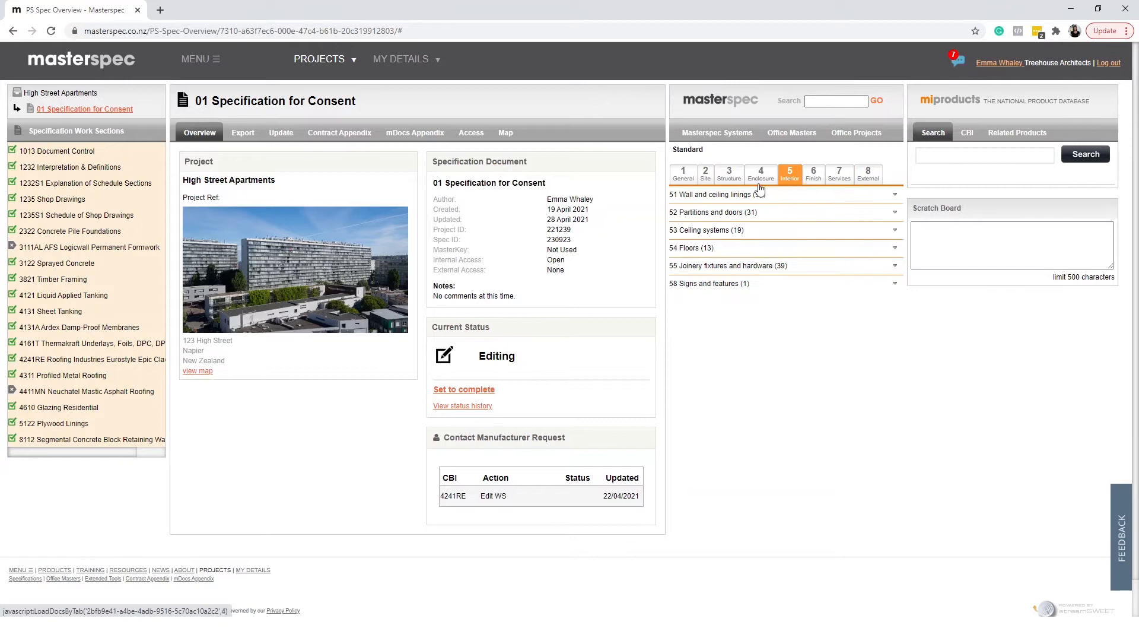
{"action": "left_click", "coordinate": [682, 174]}
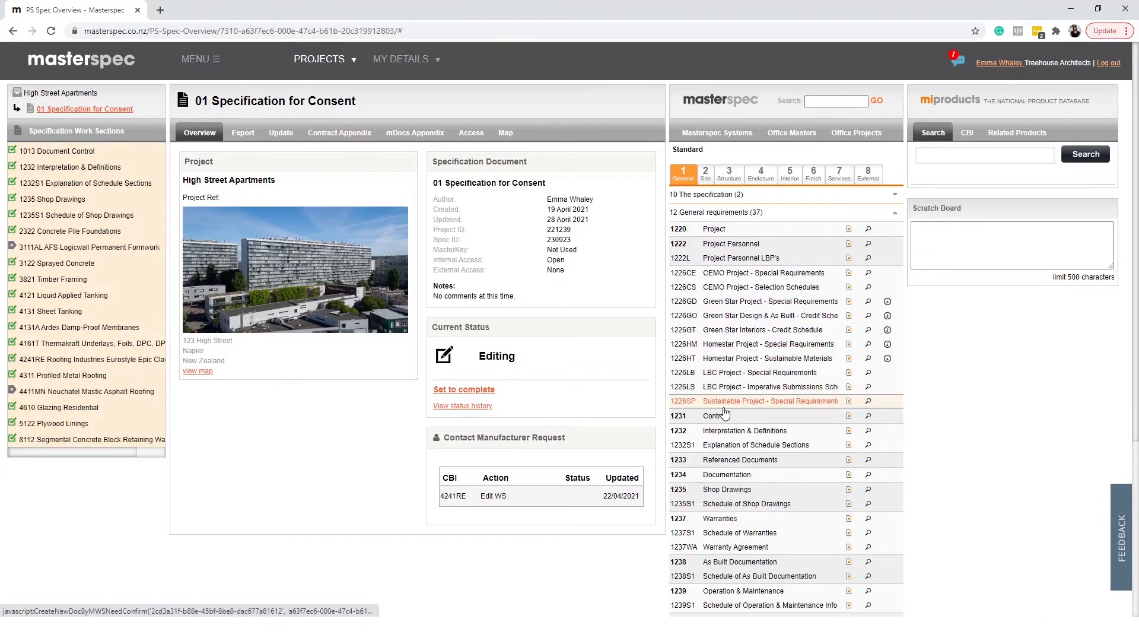
{"action": "mouse_move", "coordinate": [736, 491]}
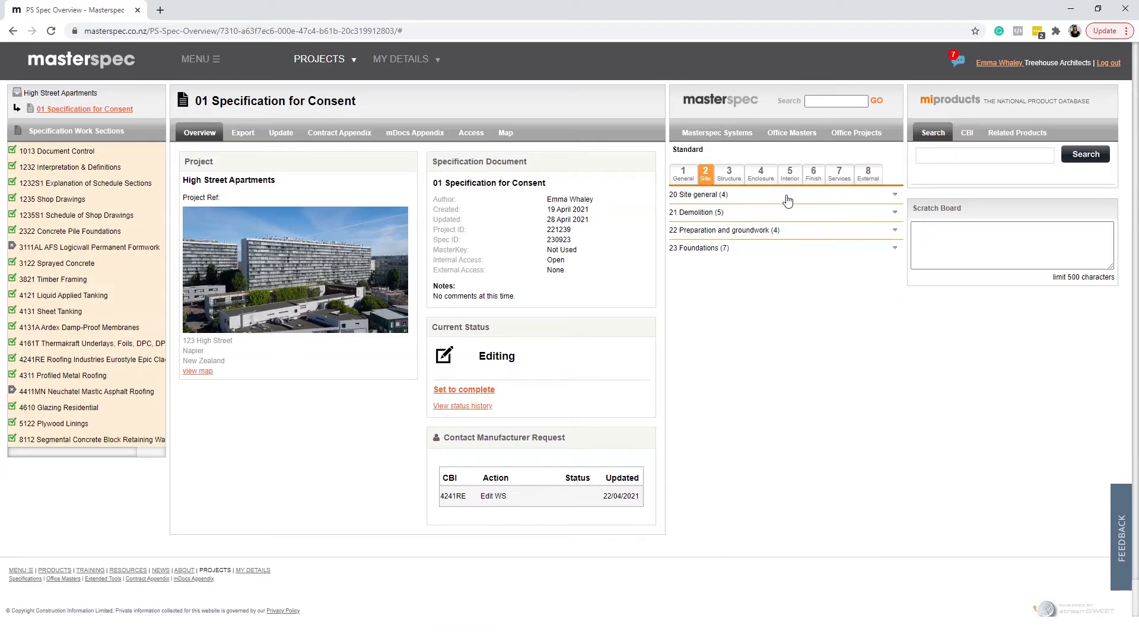
Switch to the 4 Enclosure CBI group and expand 43 Roofing and decking
{"action": "left_click", "coordinate": [867, 174]}
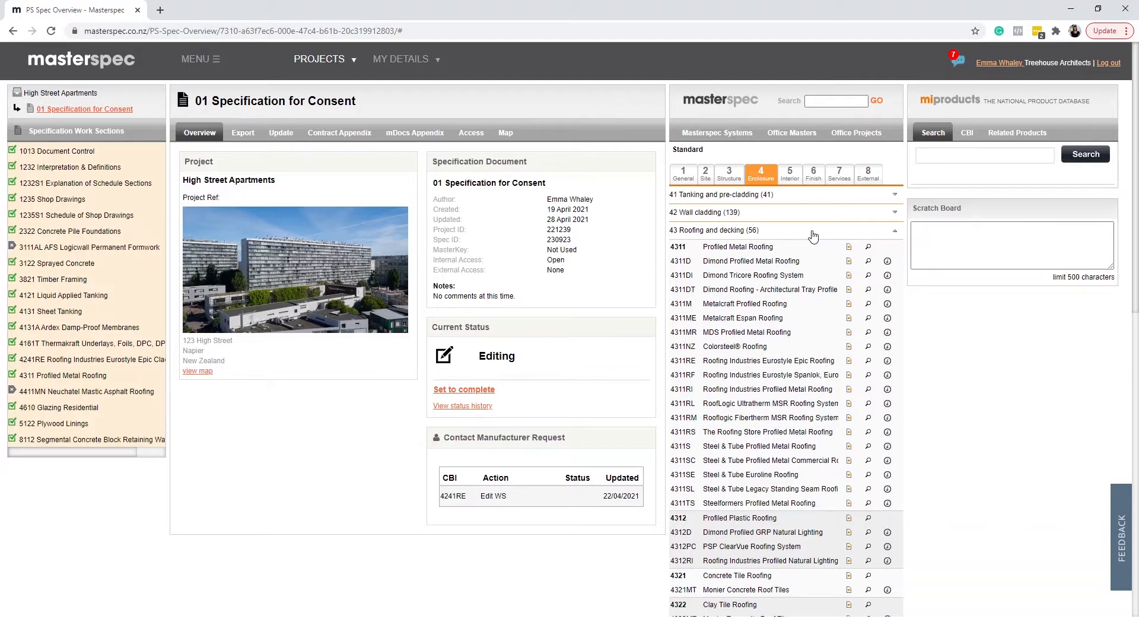
{"action": "mouse_move", "coordinate": [816, 242]}
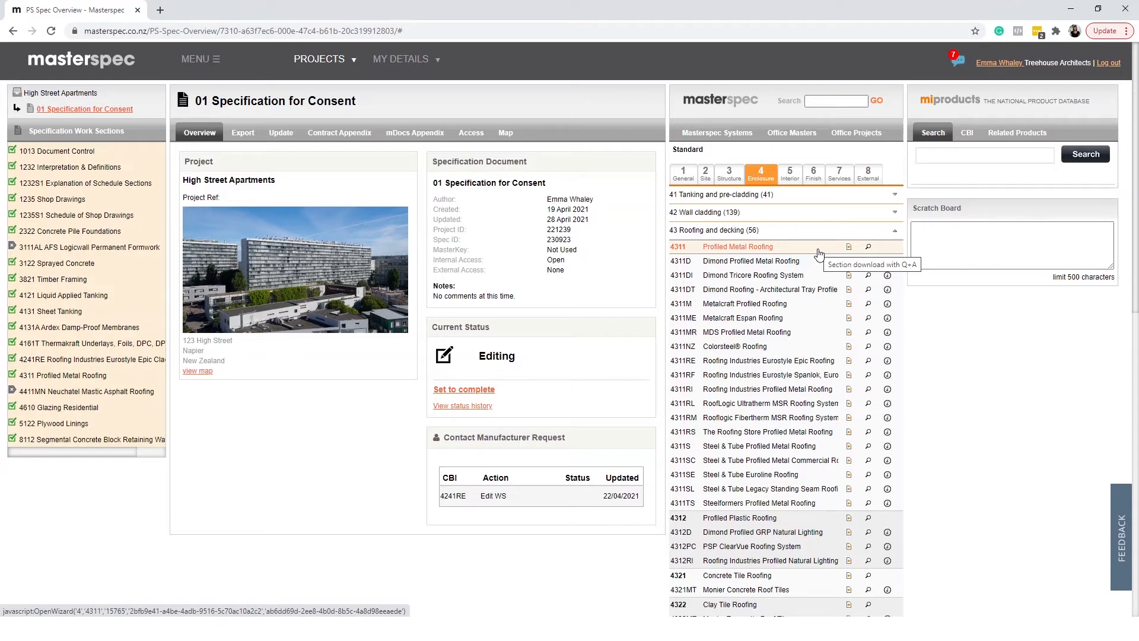
{"action": "mouse_move", "coordinate": [959, 328]}
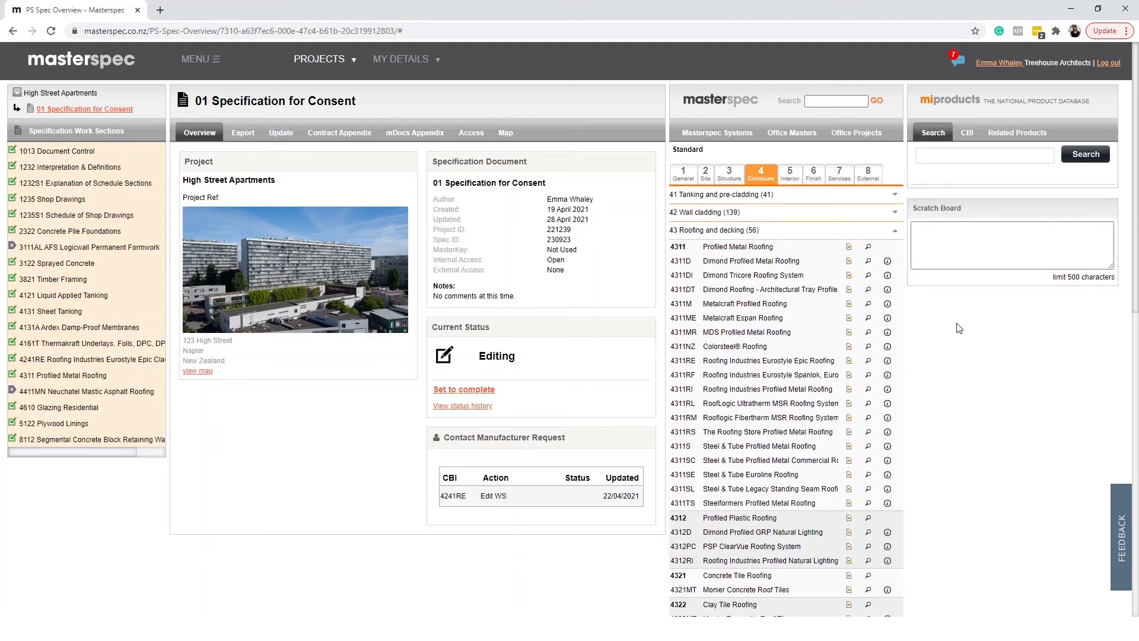
{"action": "mouse_move", "coordinate": [955, 318]}
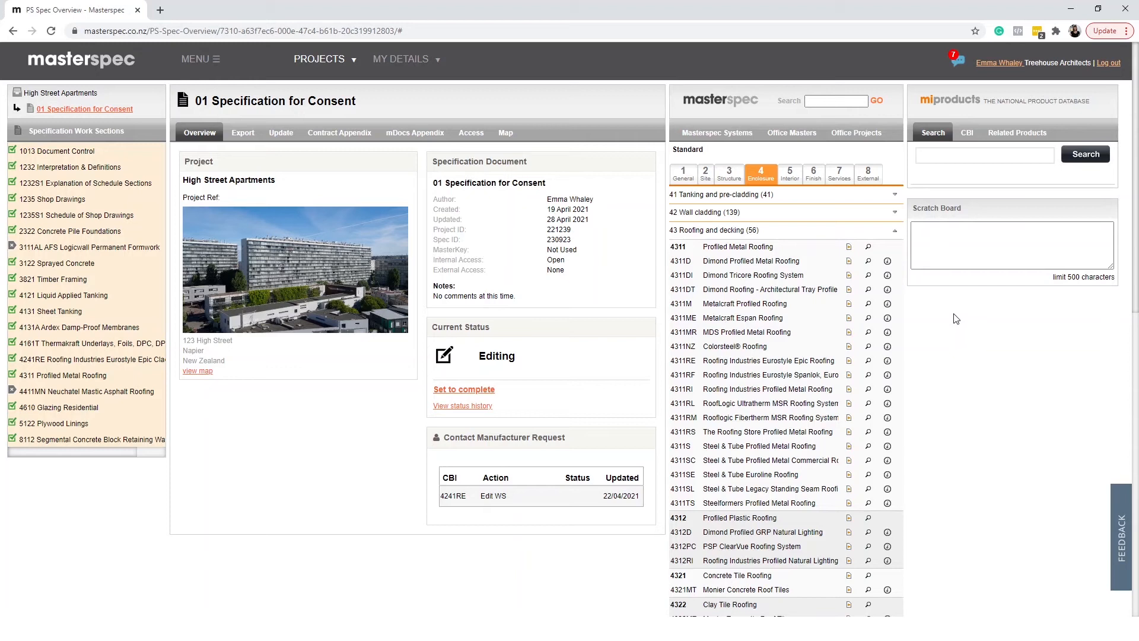
{"action": "mouse_move", "coordinate": [886, 237]}
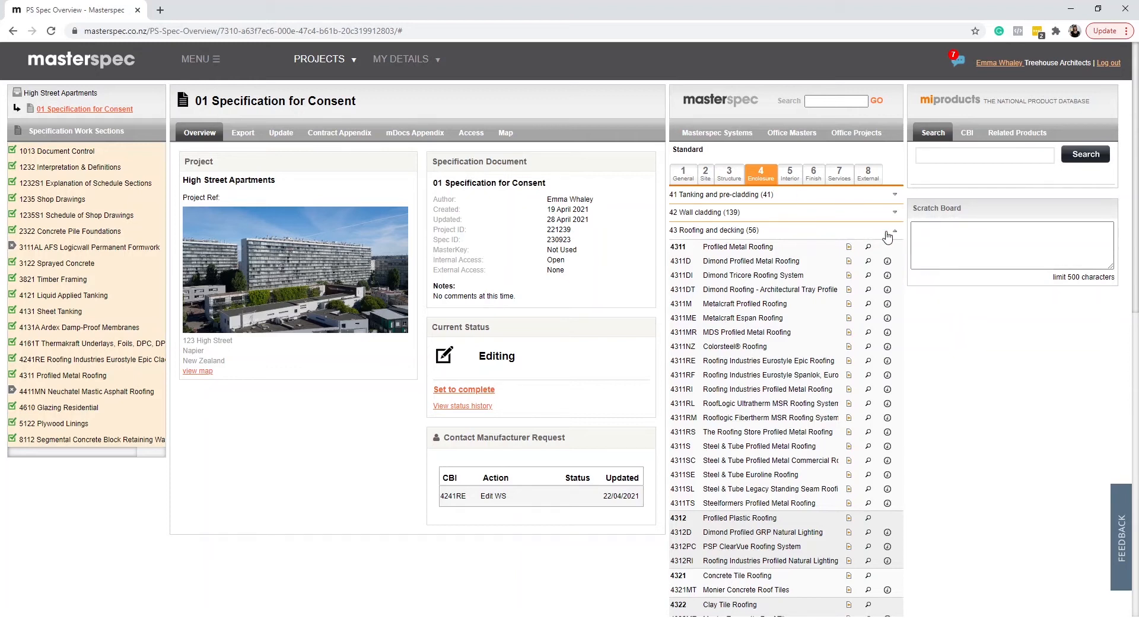
Collapse 43 Roofing and decking so Enclosure groups 41 through 49 are listed
{"action": "left_click", "coordinate": [894, 232]}
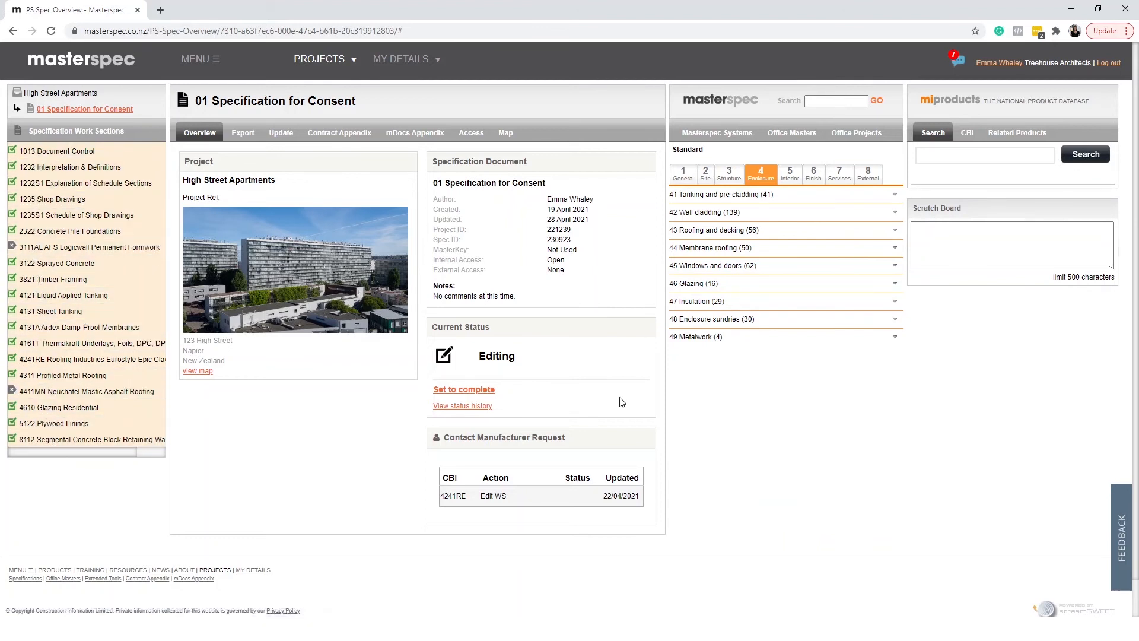
{"action": "mouse_move", "coordinate": [870, 420]}
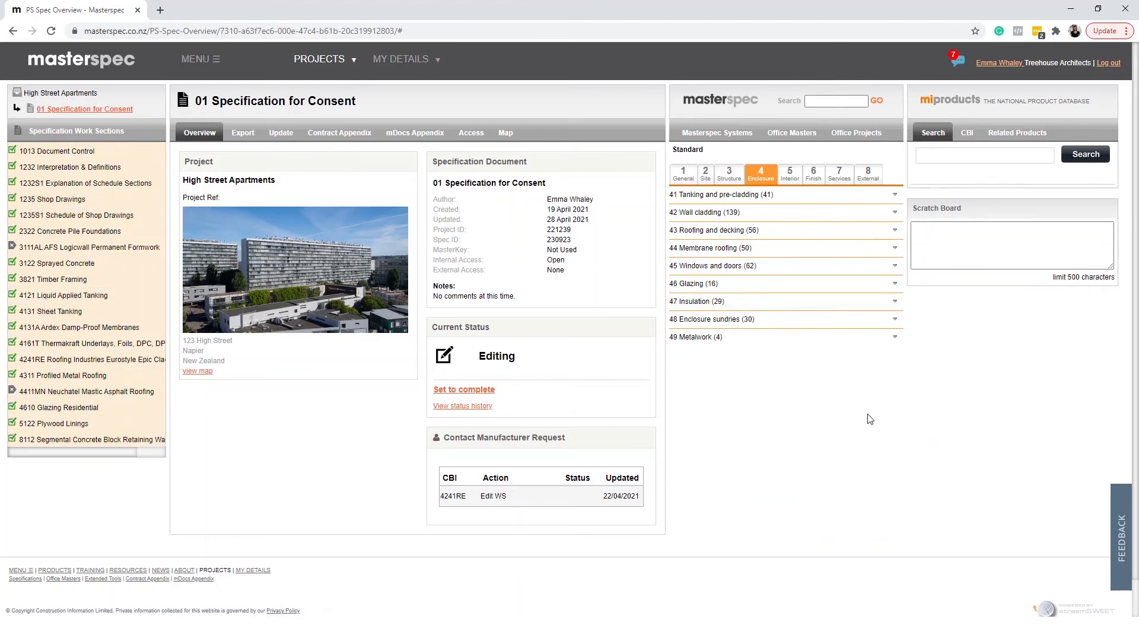
{"action": "mouse_move", "coordinate": [571, 164]}
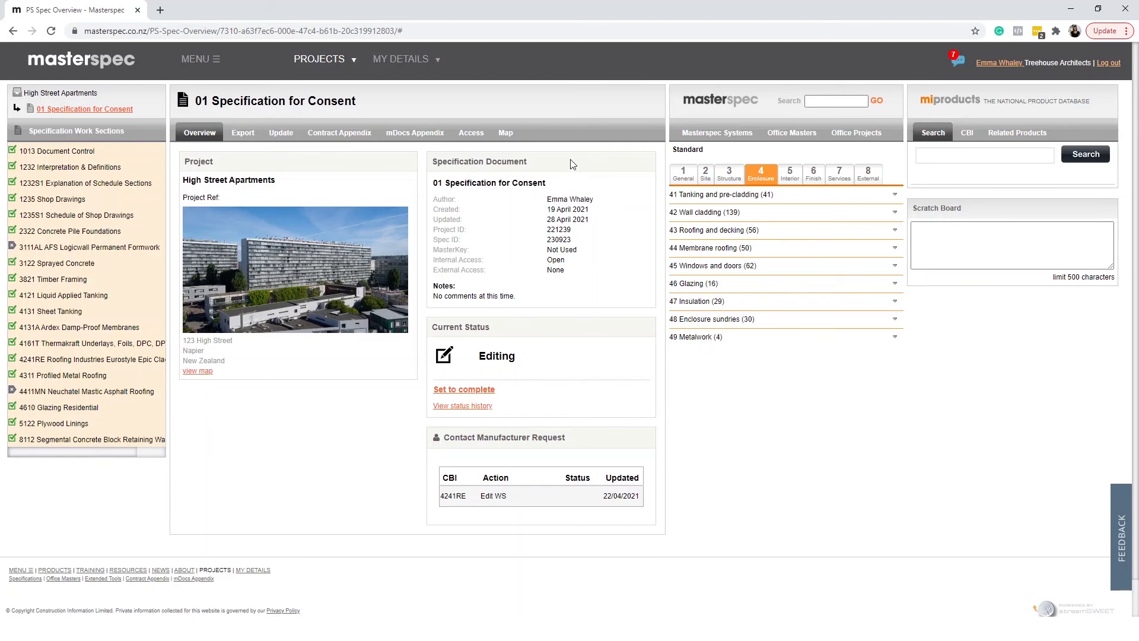